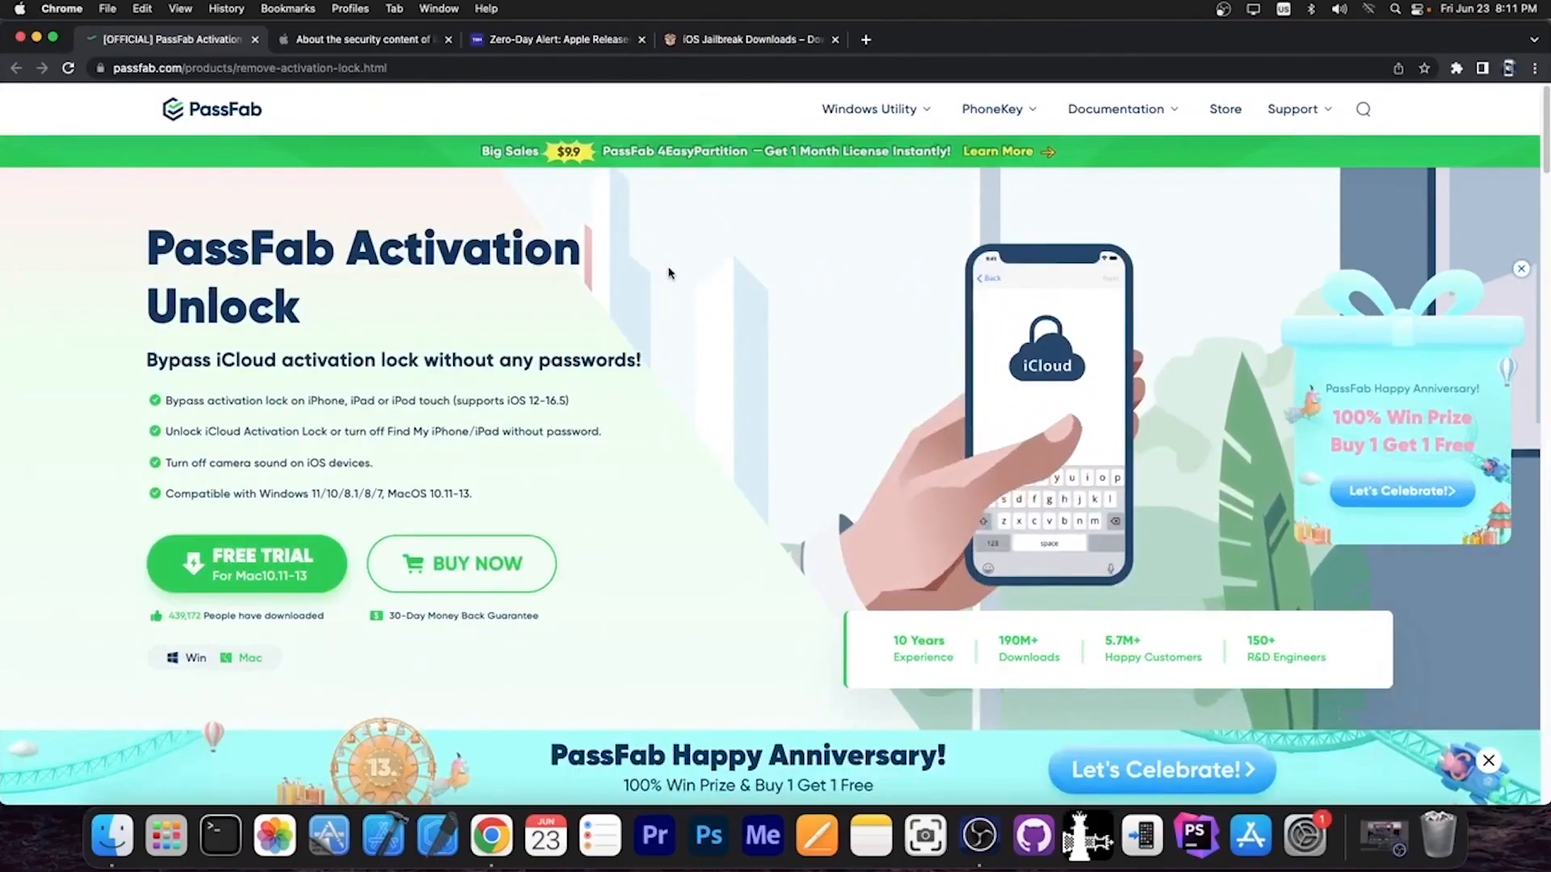
Step: Browse the PassFab Activation Unlock features and choose the Windows free trial download
scroll("down", 3)
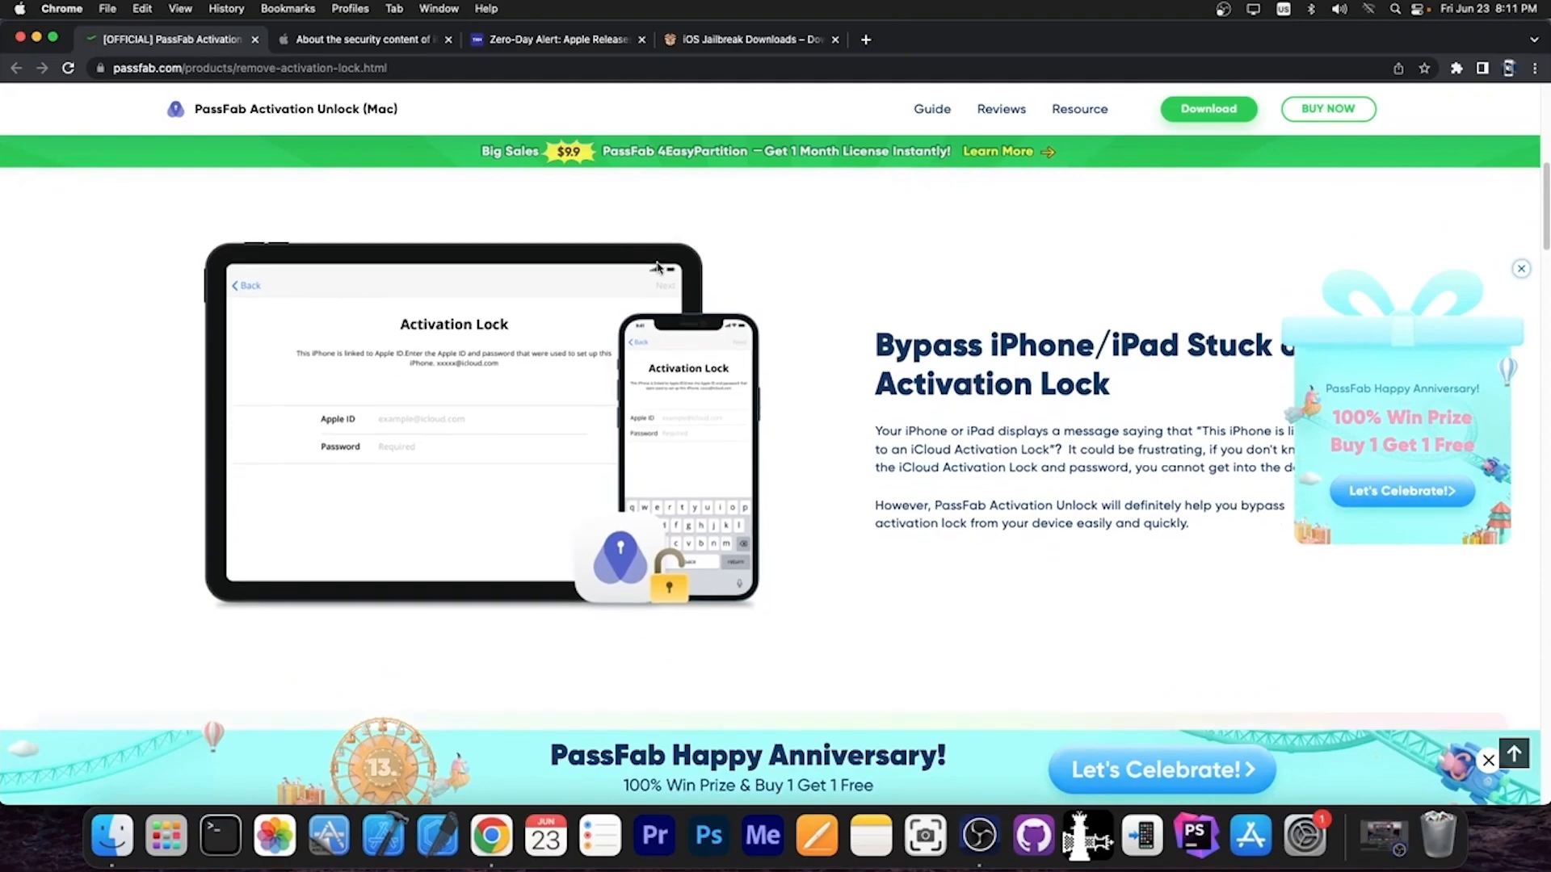
scroll("down", 3)
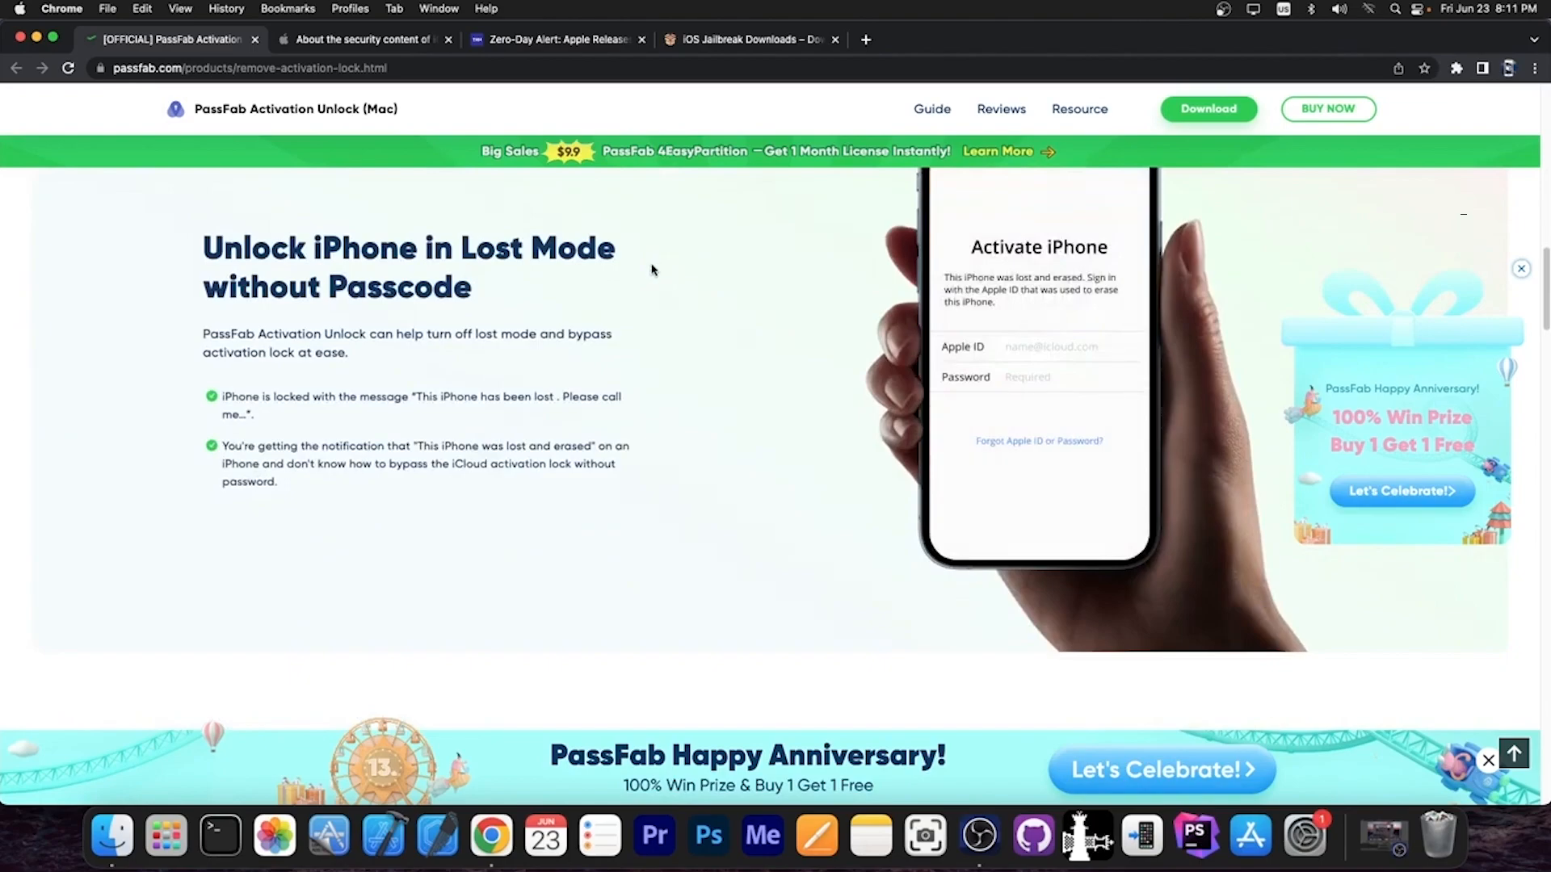
scroll("down", 3)
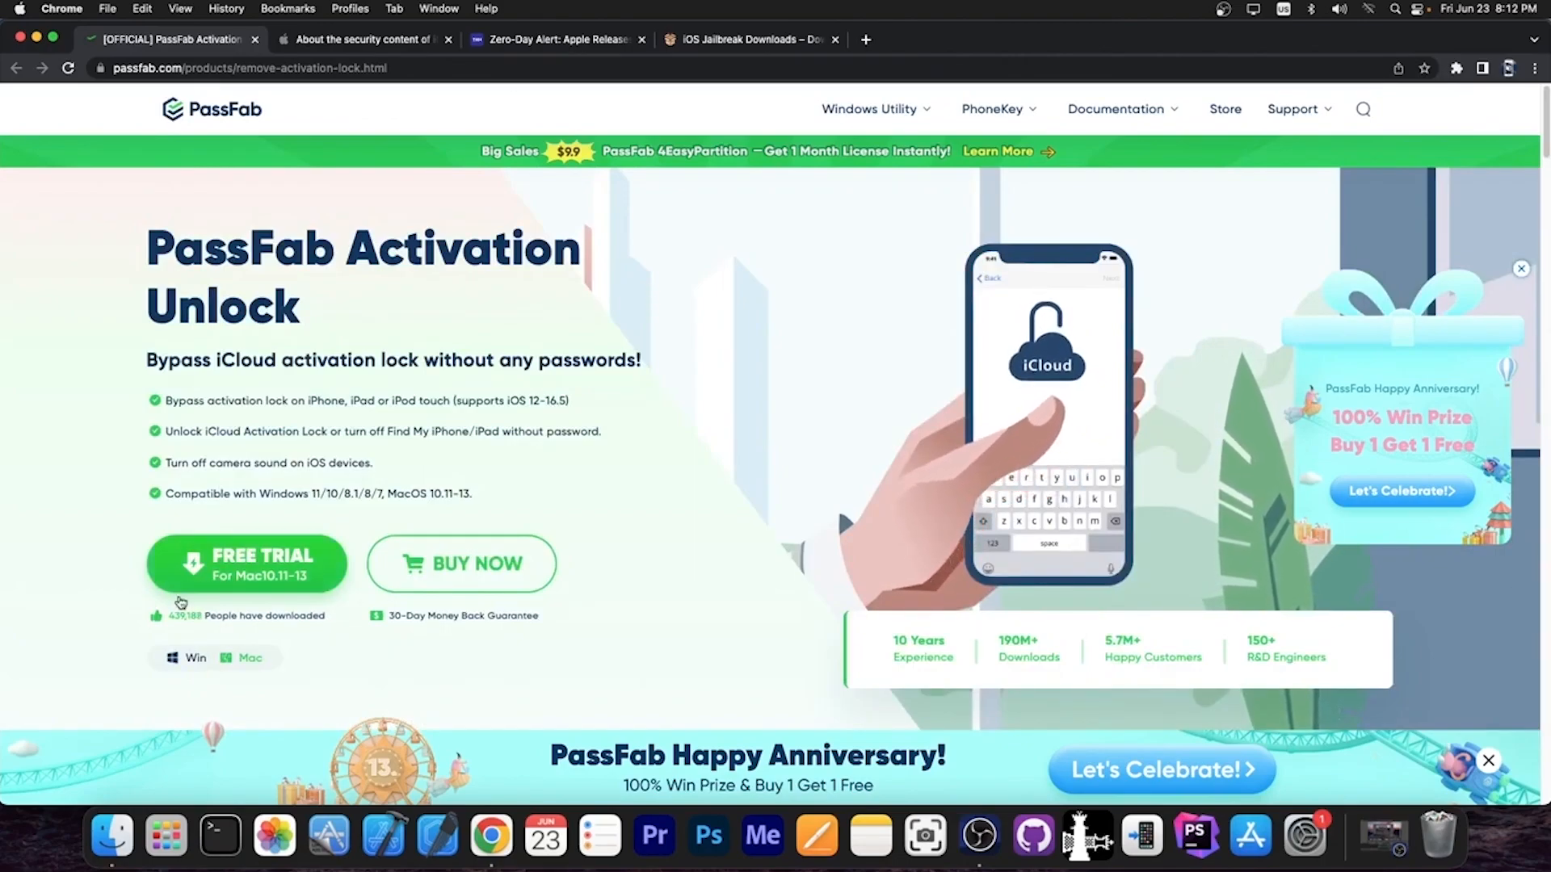
left_click(188, 657)
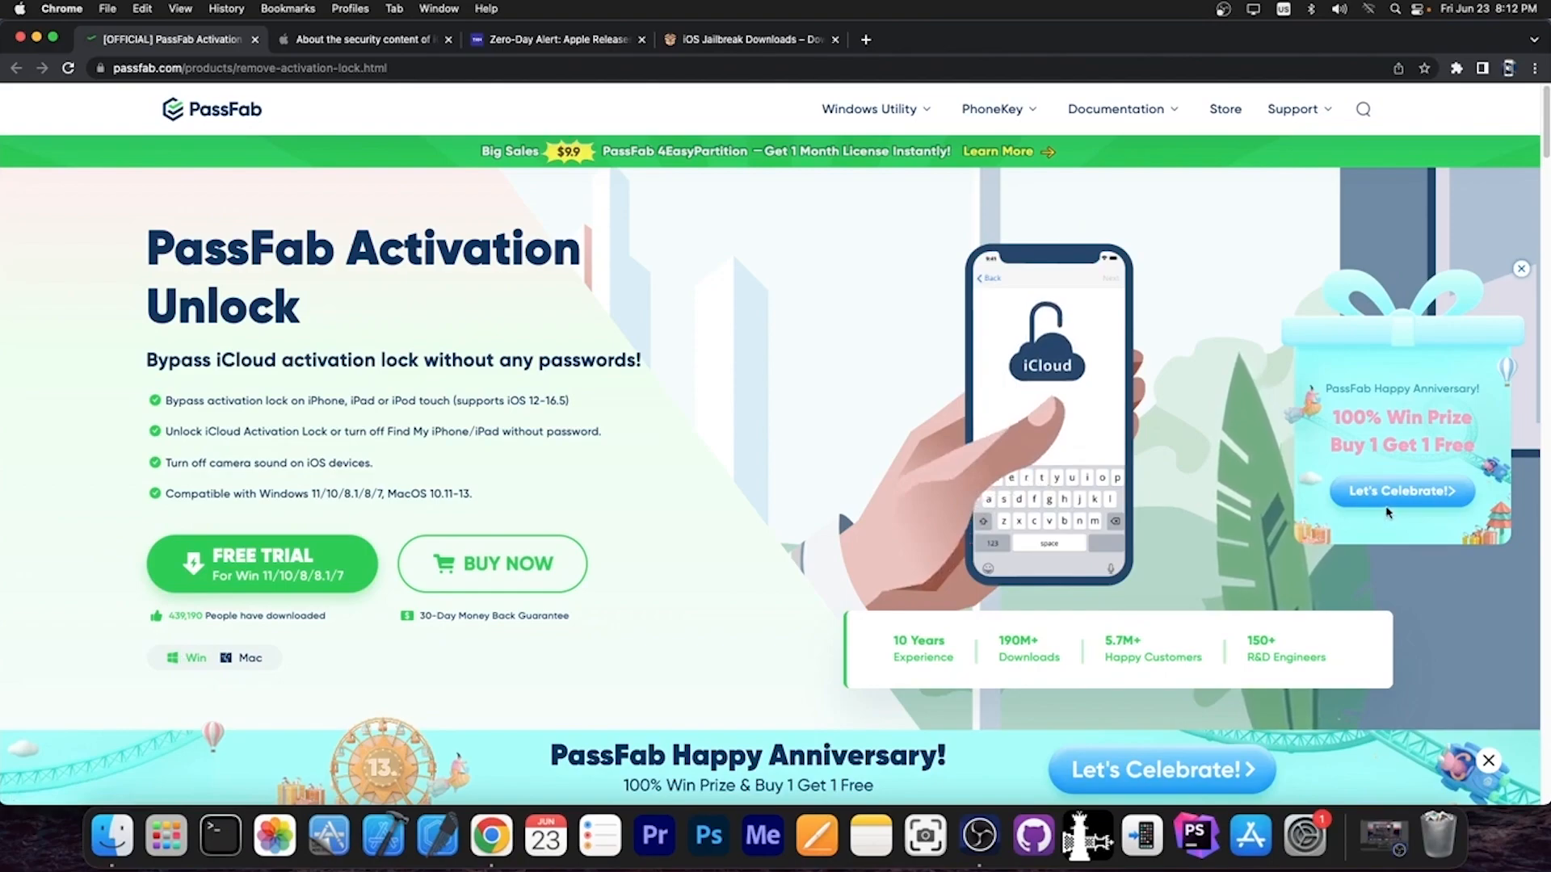
scroll("down", 3)
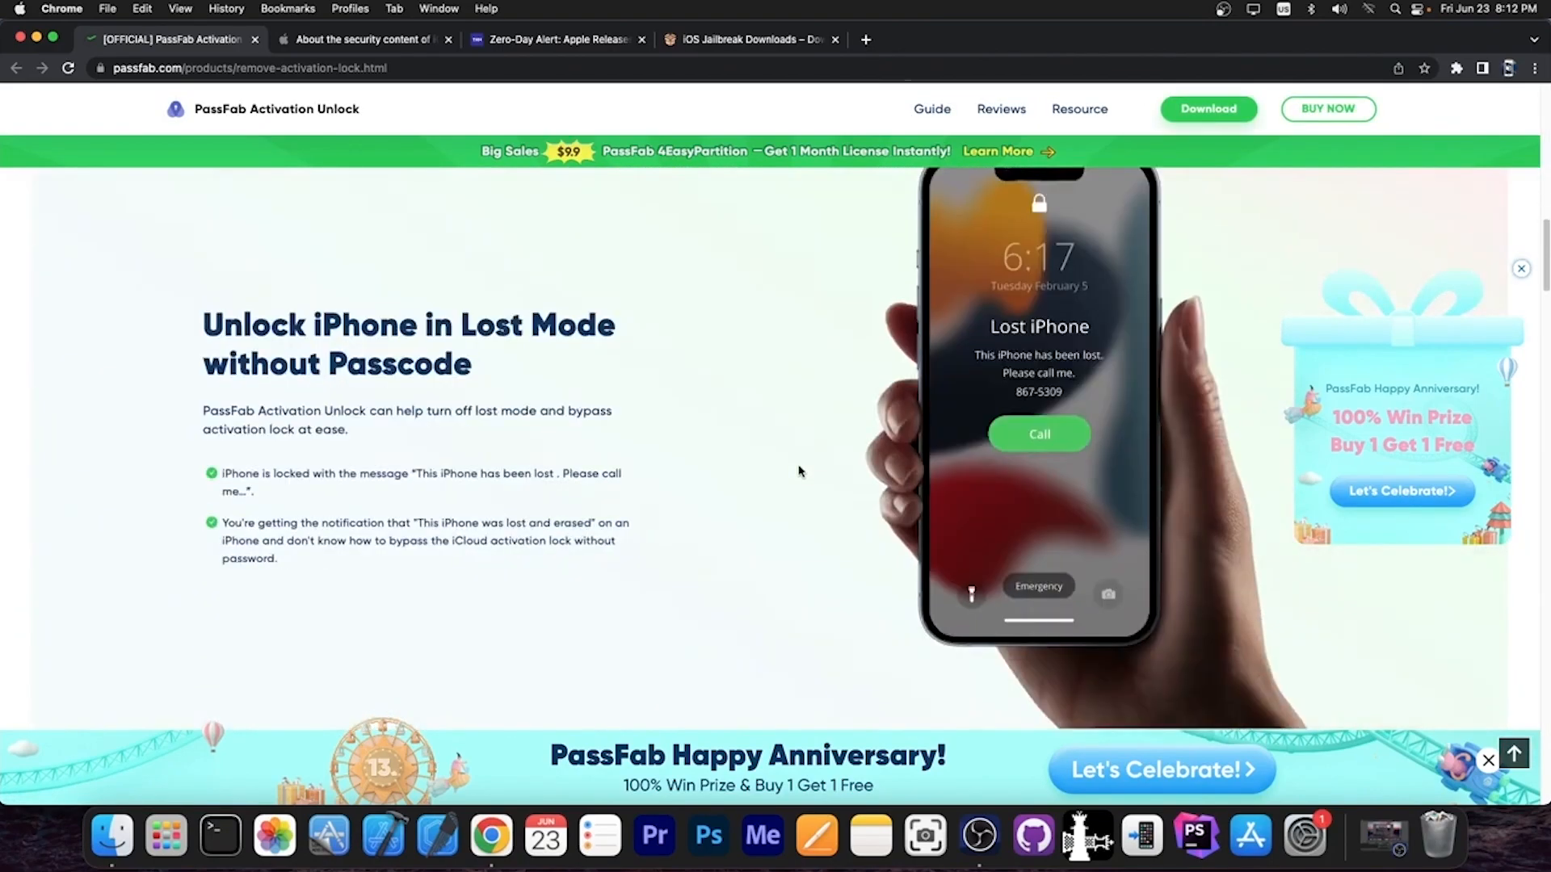
scroll("down", 3)
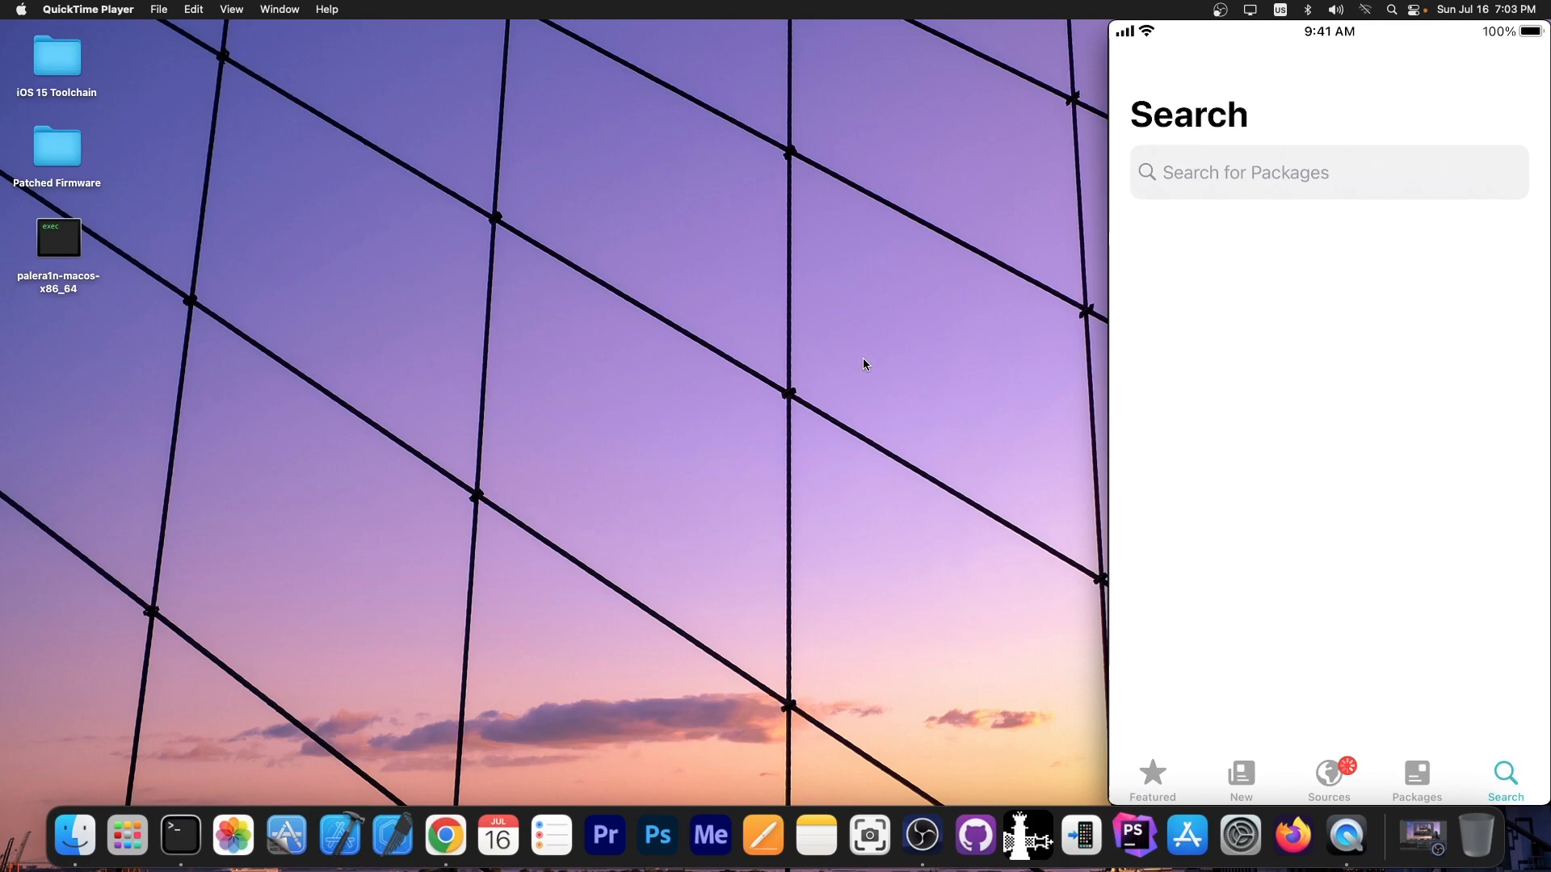
Step: Search Sileo for NewTerm and look over the NewTerm 3 Beta package page
type("N")
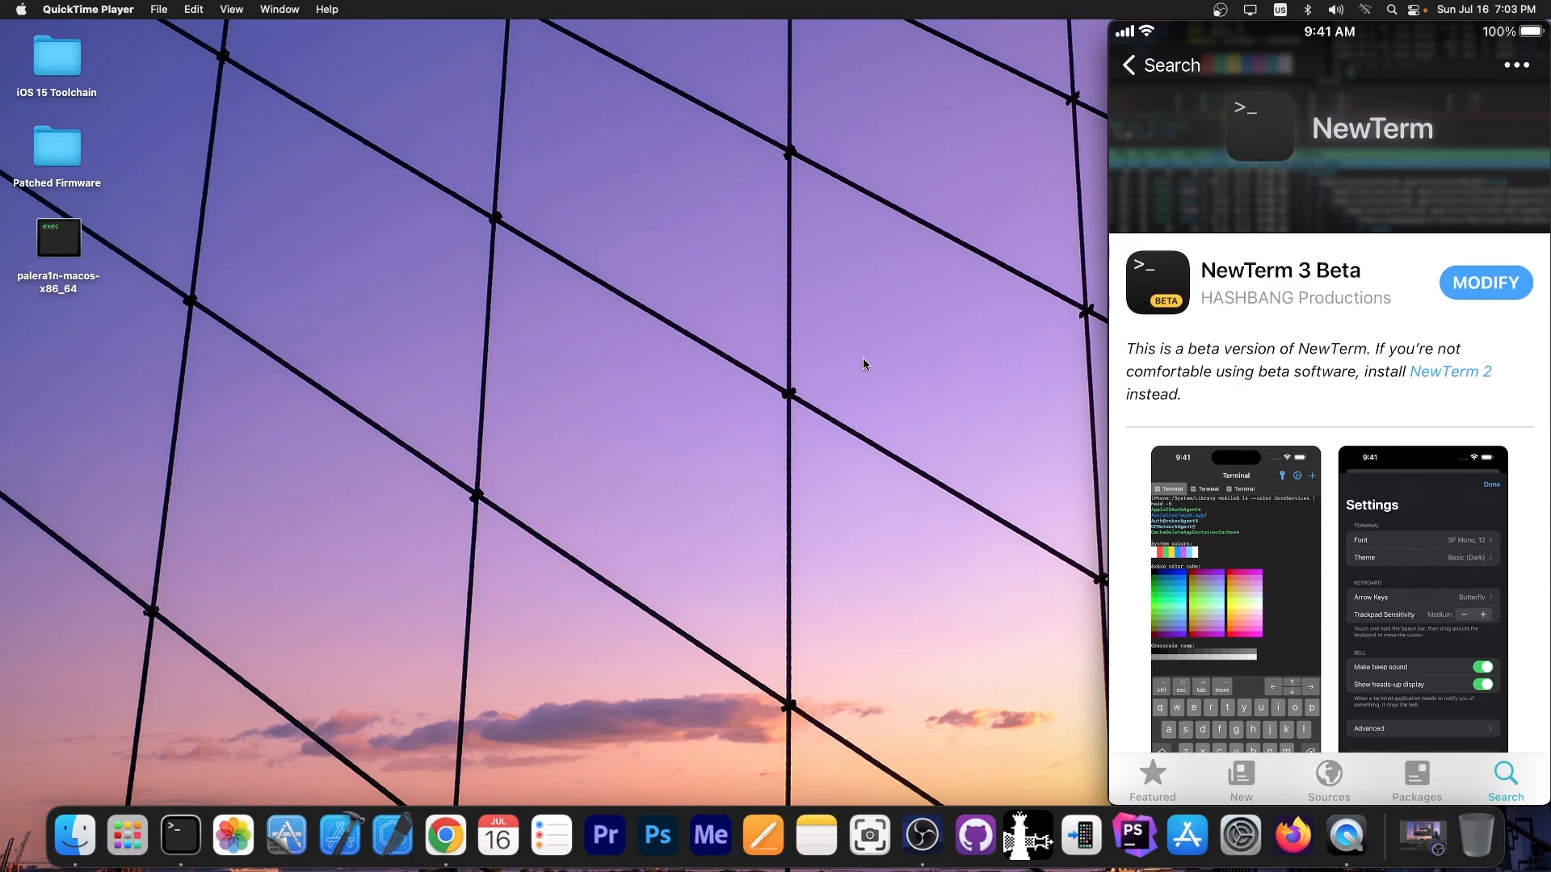
scroll("down", 3)
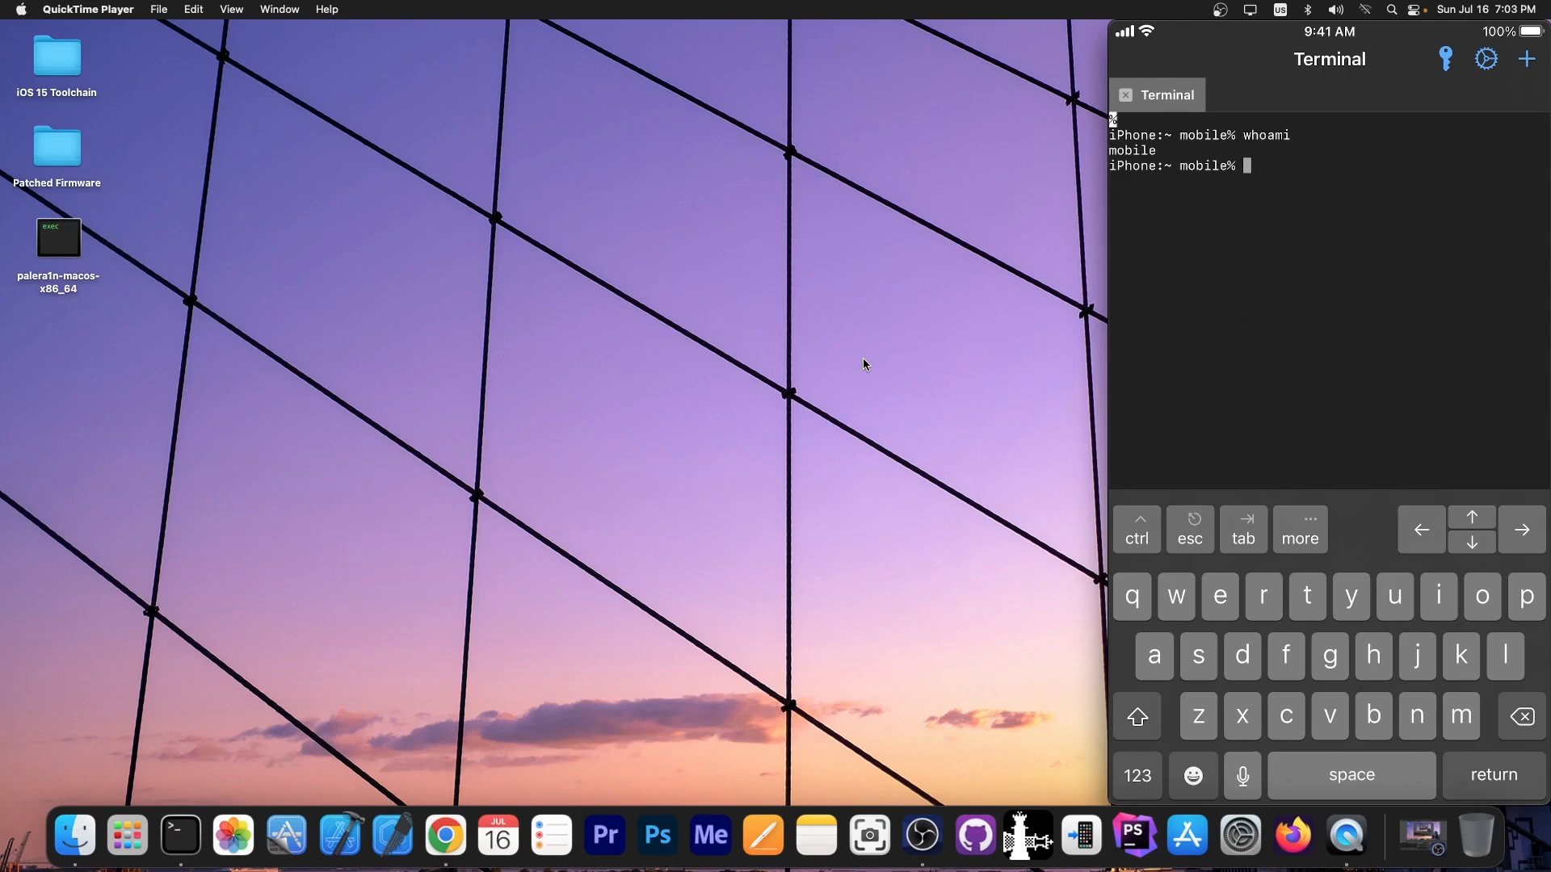
Step: After whoami returns mobile, enter sudo passwd root to start changing root's password
type("sudo")
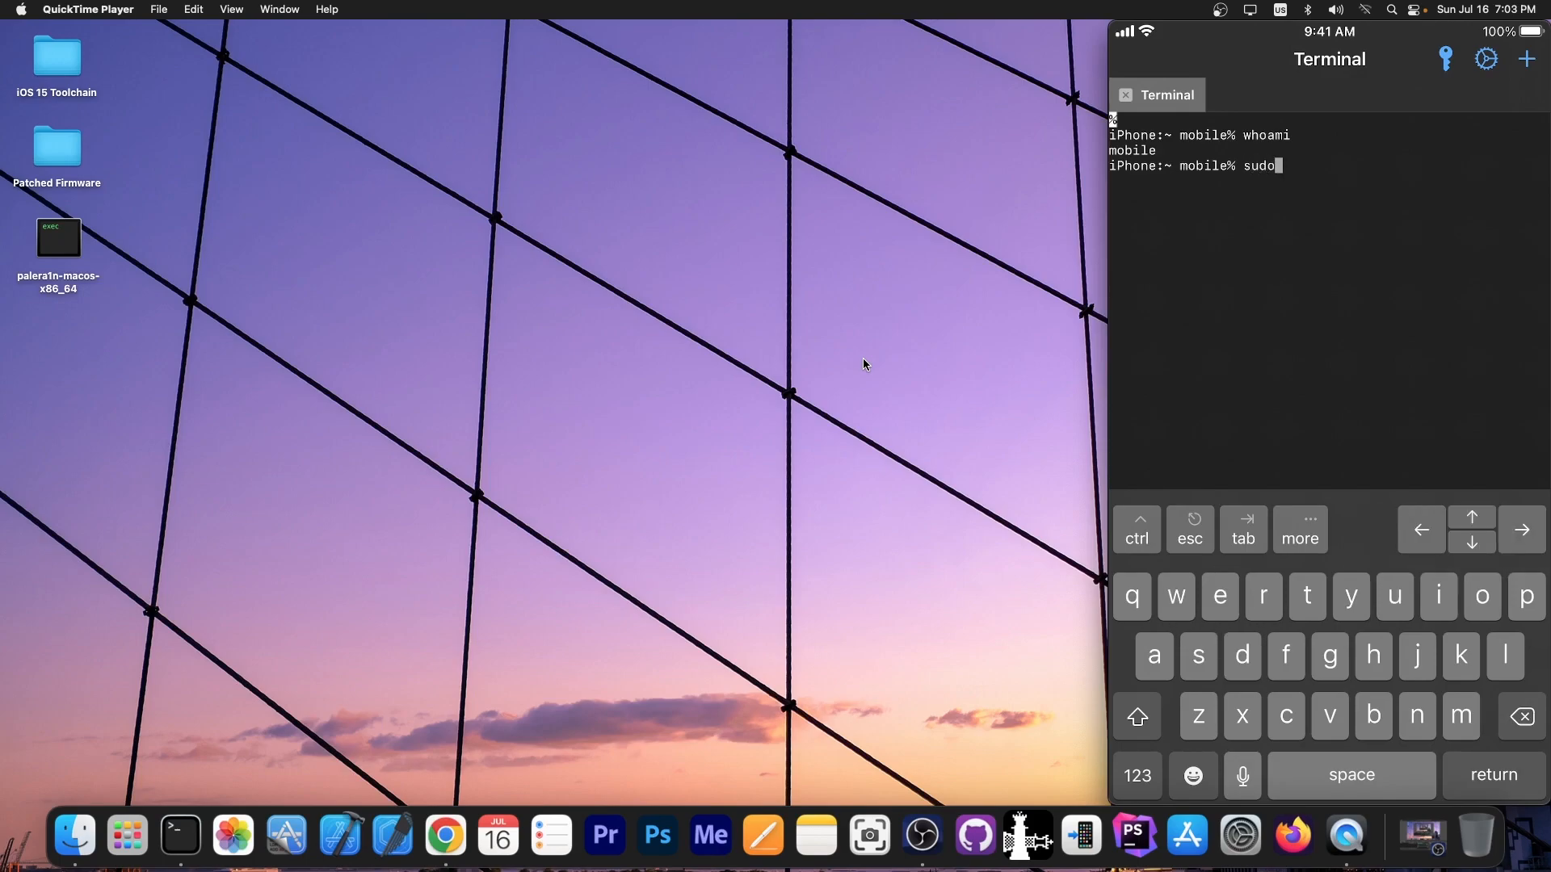
type("passwd root")
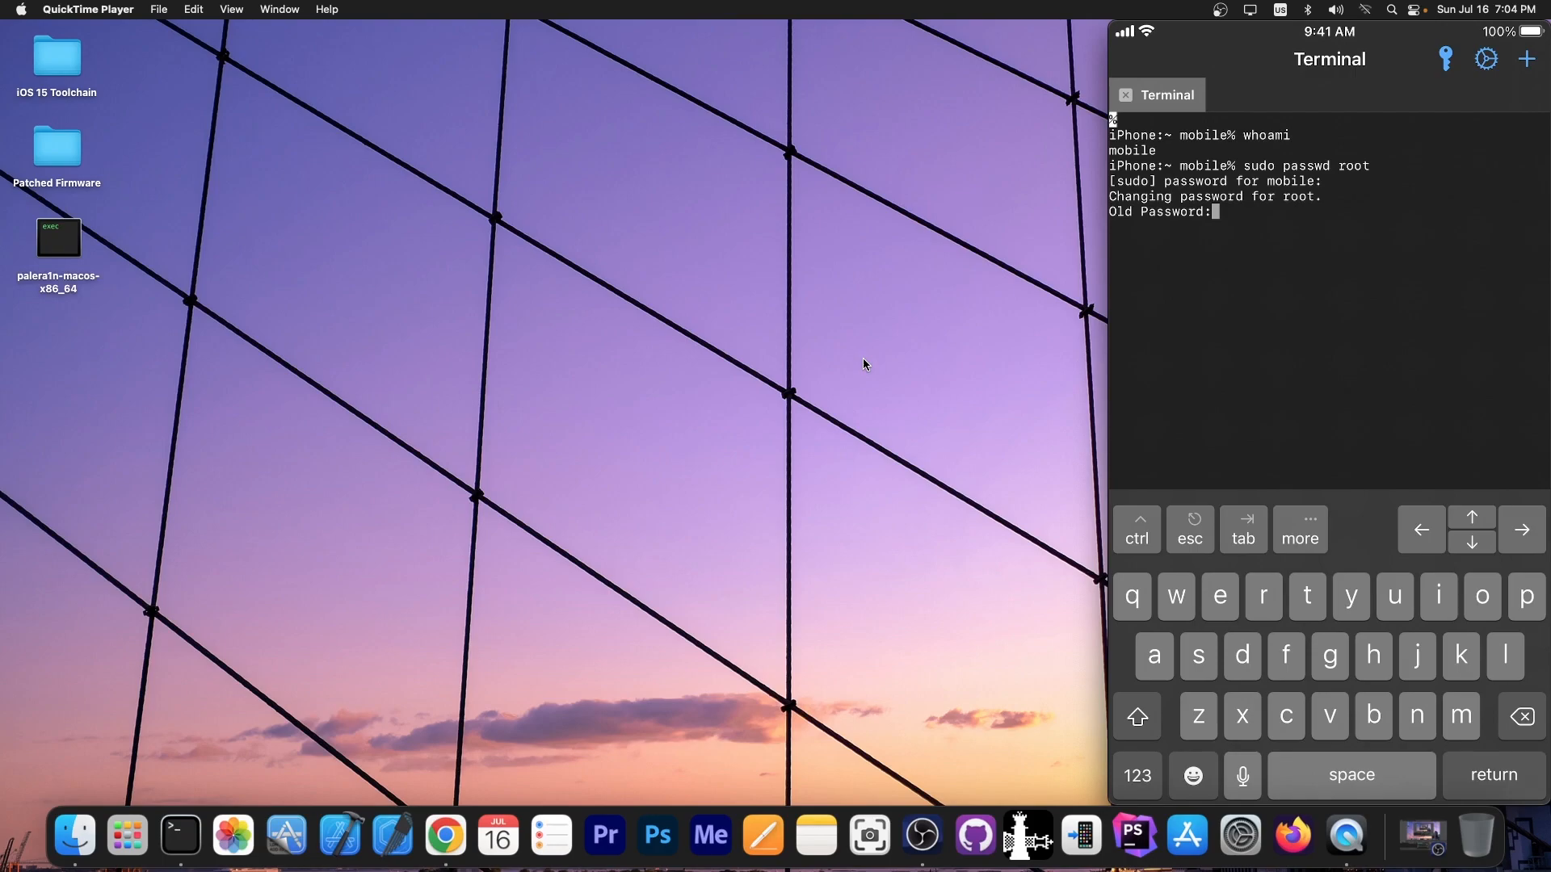
Step: Submit root's old password, then the new password twice to complete the change
key("return")
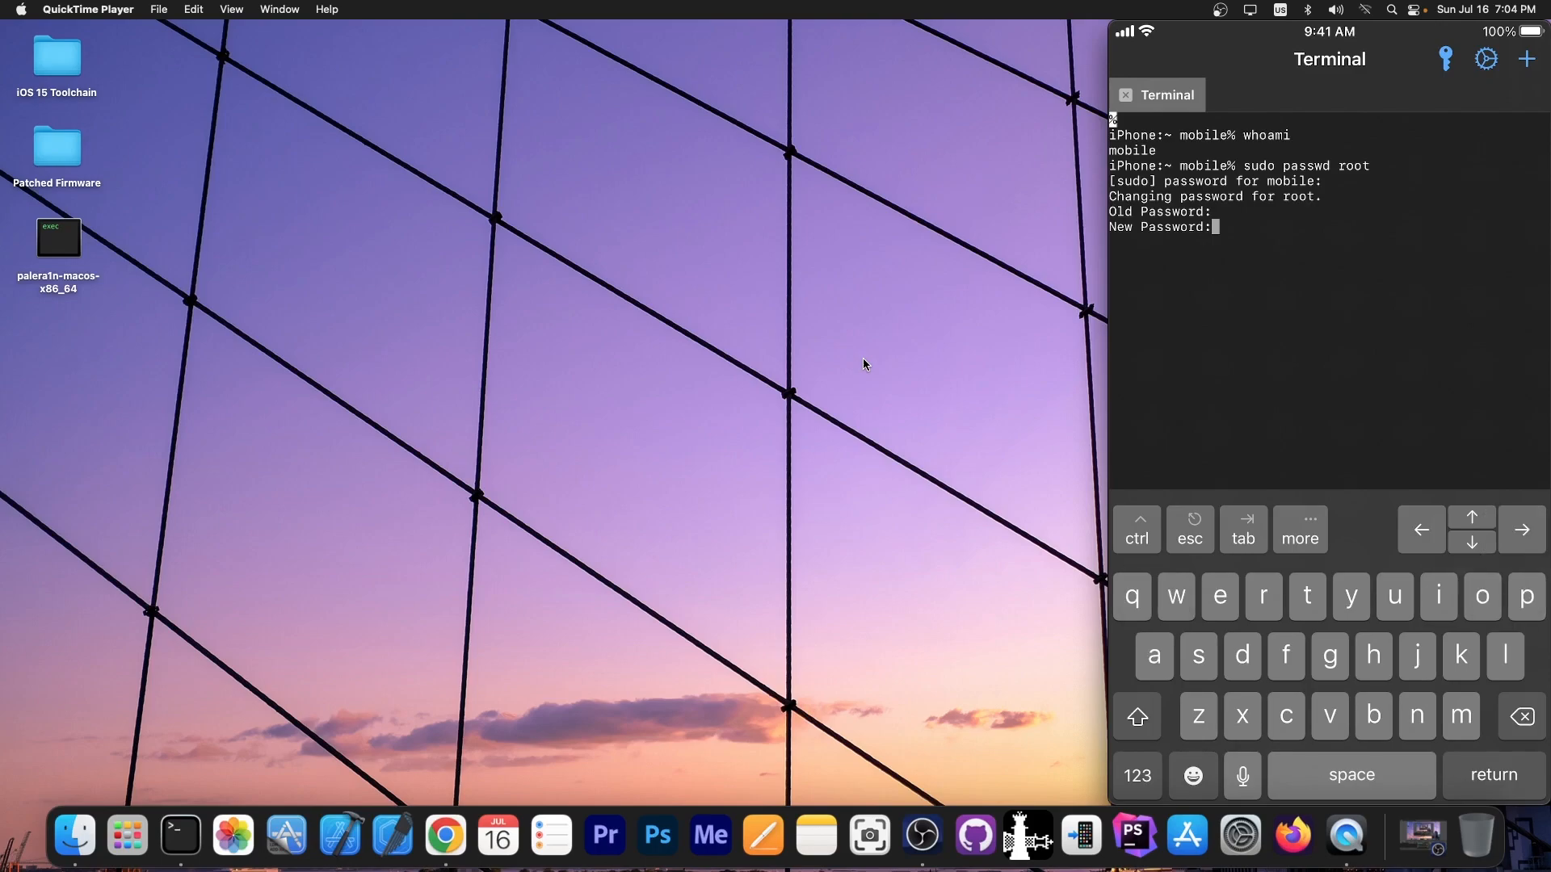
key("Return")
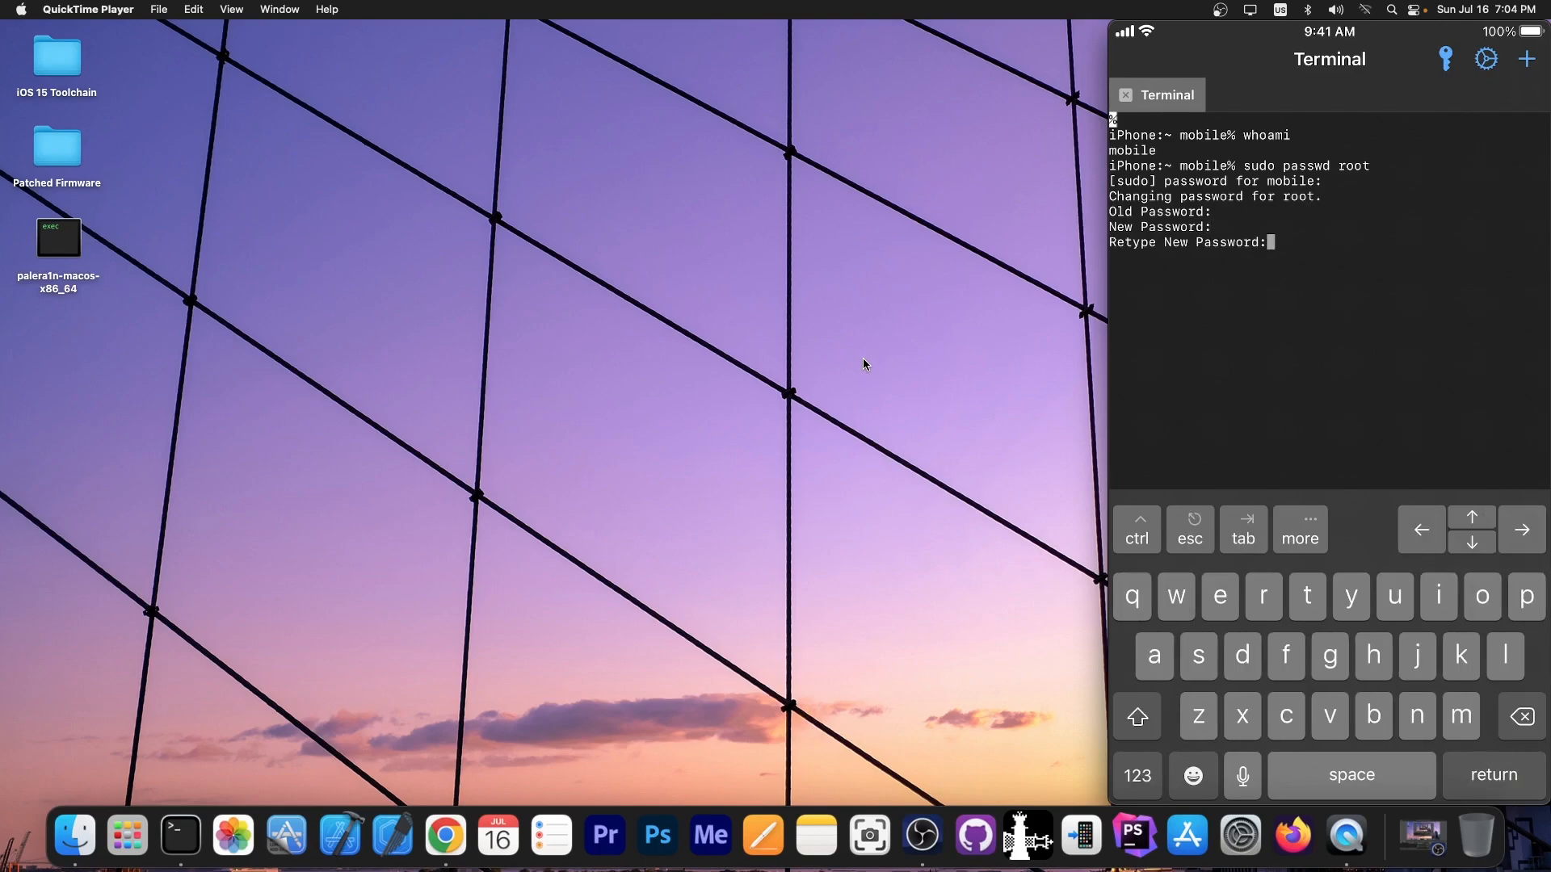
left_click(1136, 774)
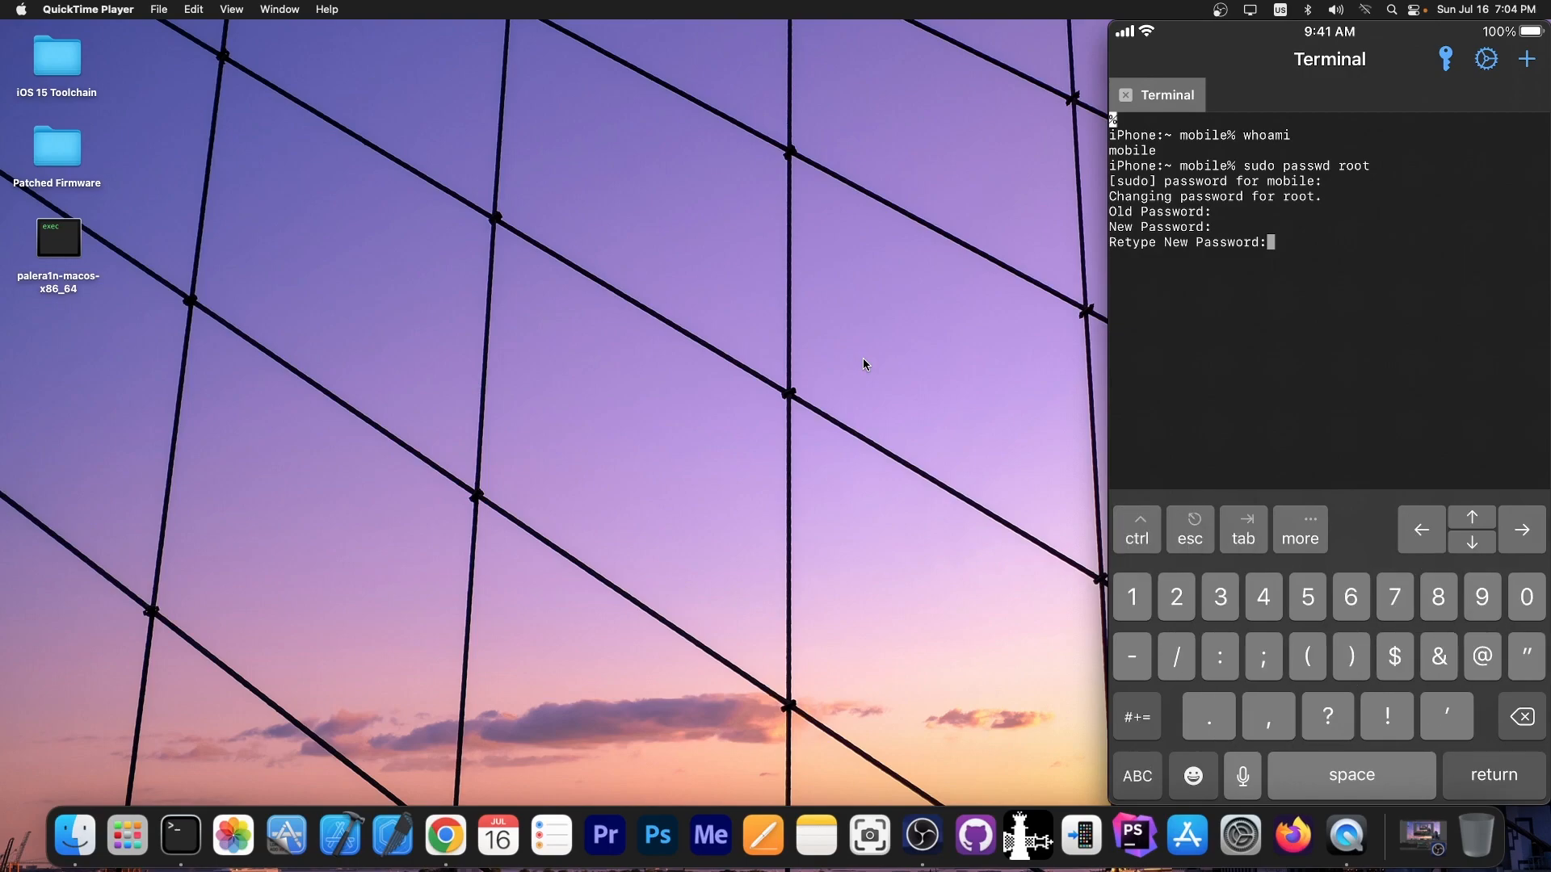
key("Return")
type("su")
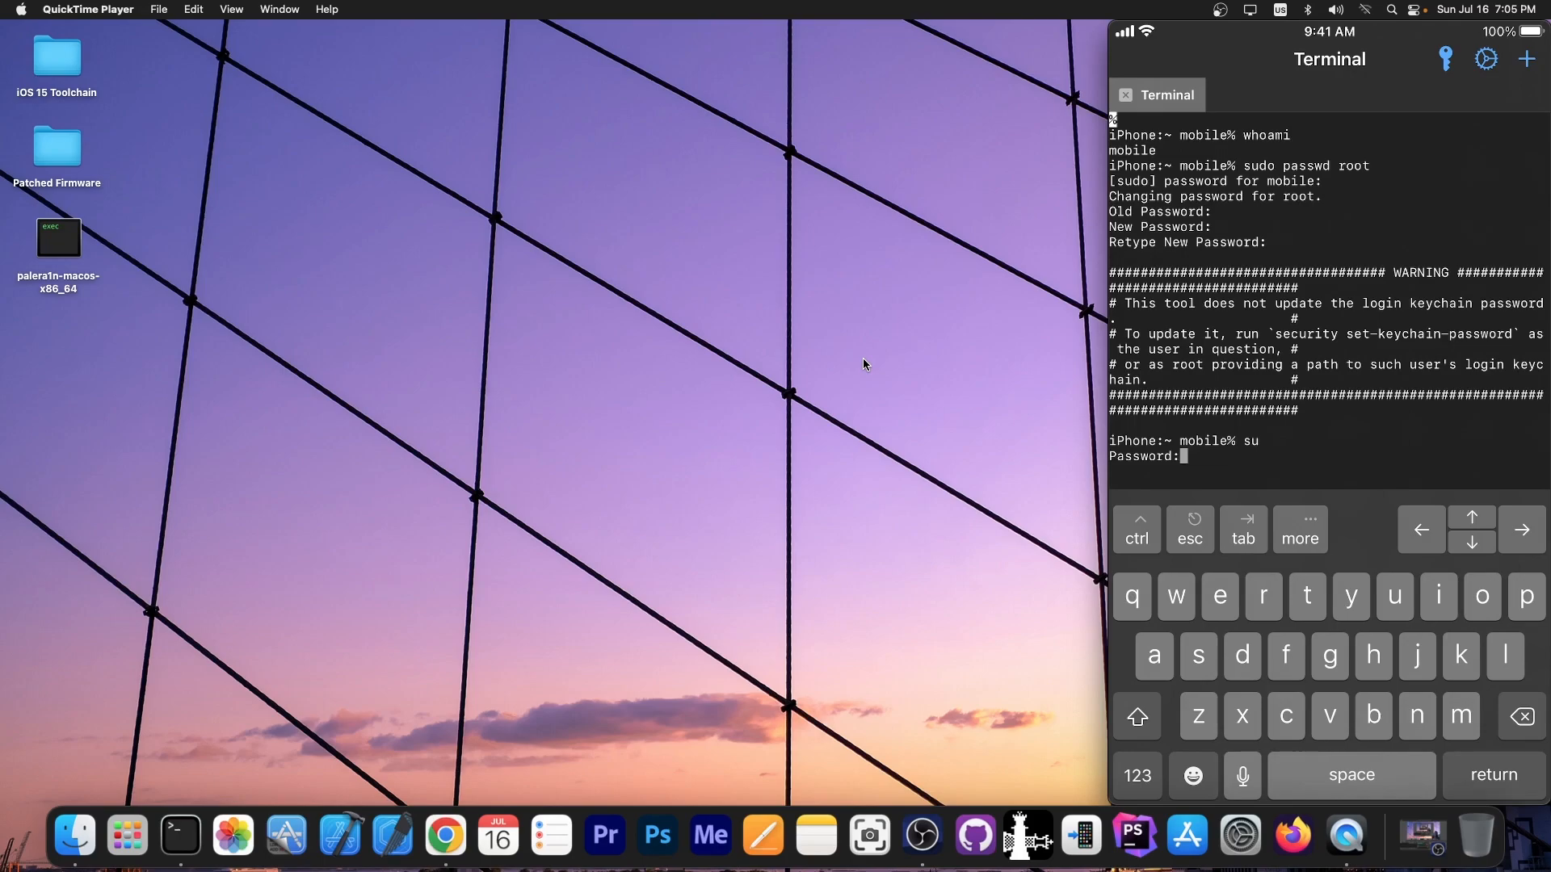
Step: Become root via su with the new password and run whoami to confirm
key("Return")
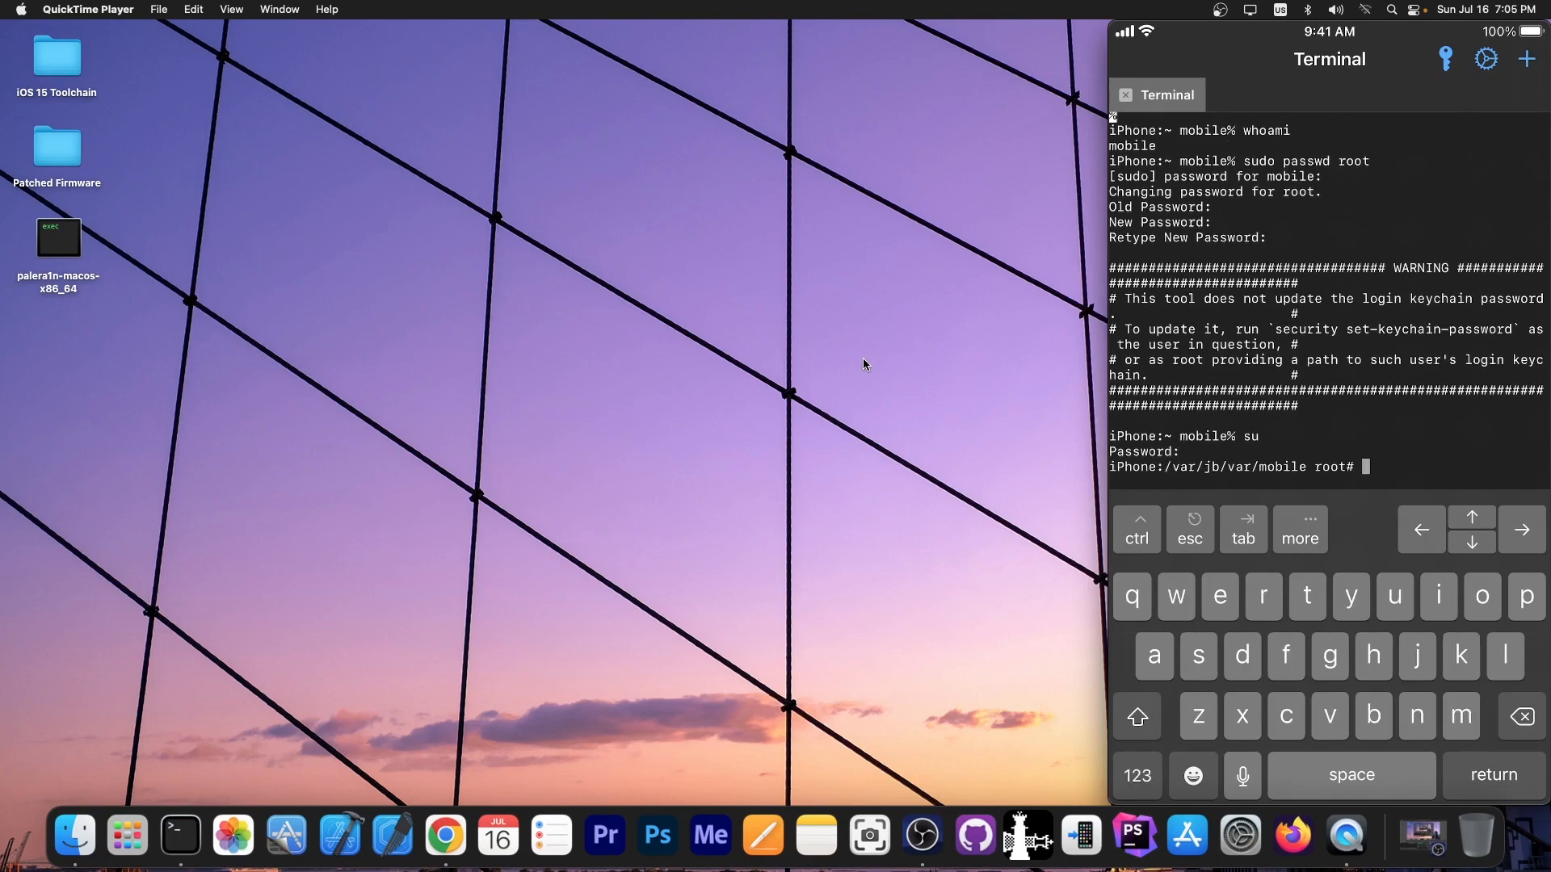
type("whoami")
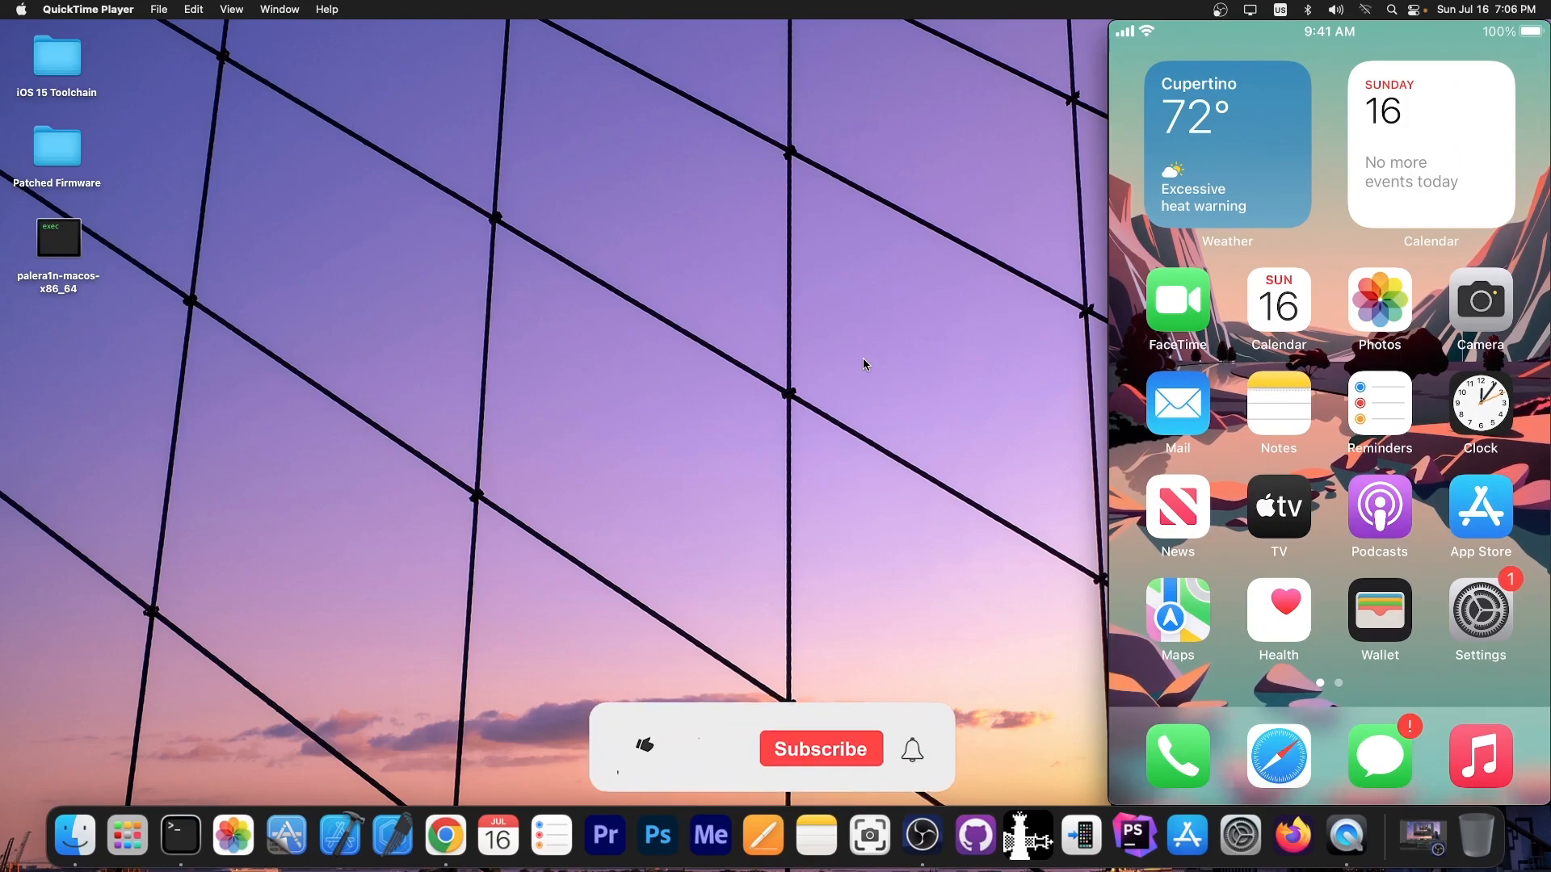
Step: Close the QuickTime movie recording window mirroring the iPhone
left_click(645, 745)
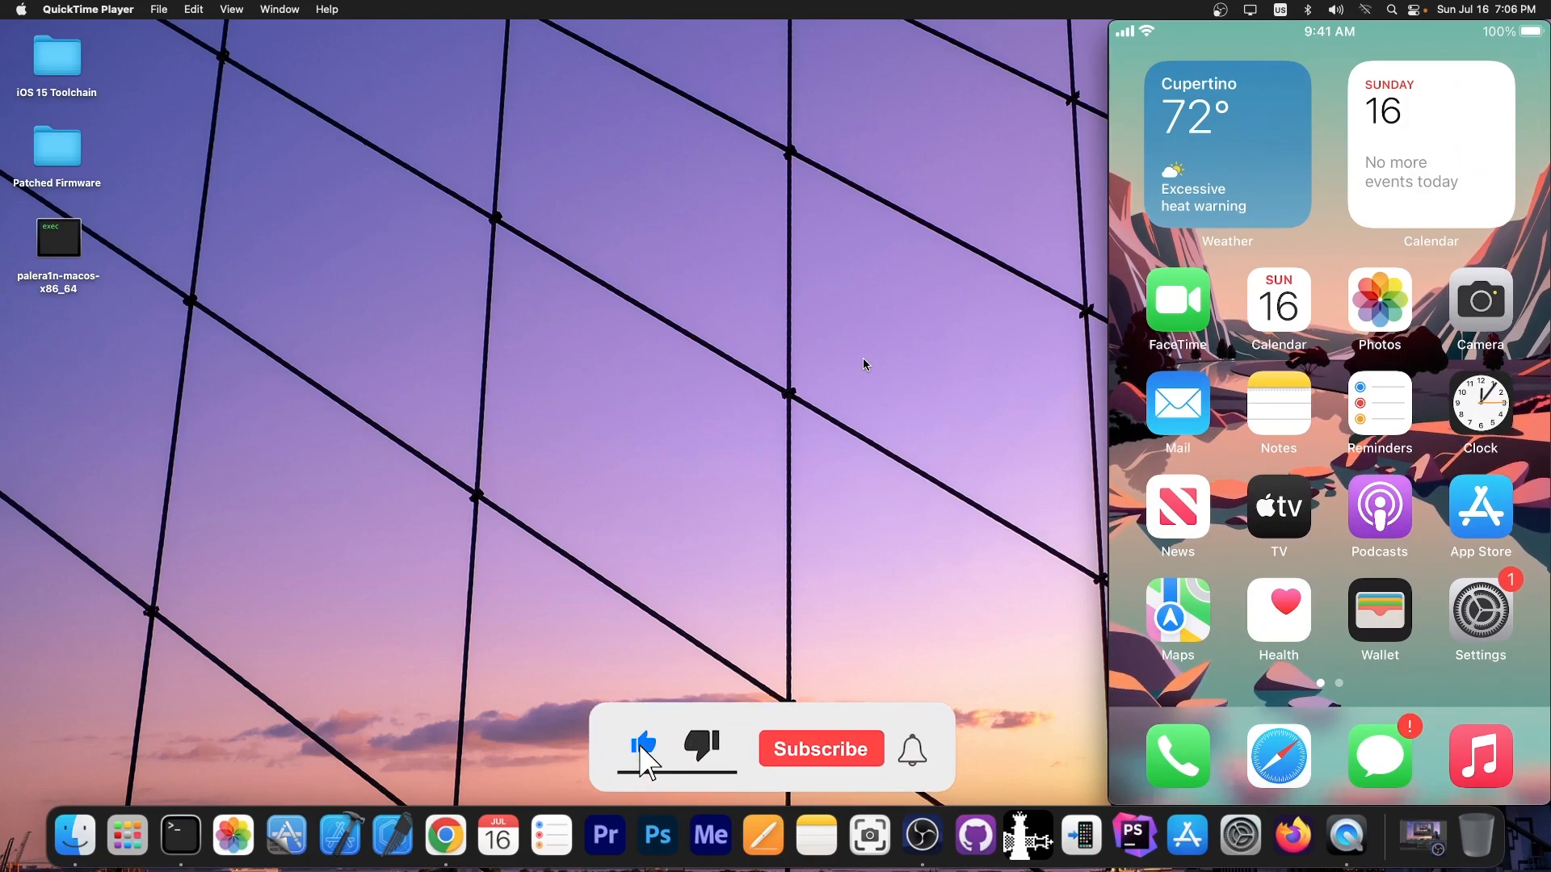
left_click(819, 748)
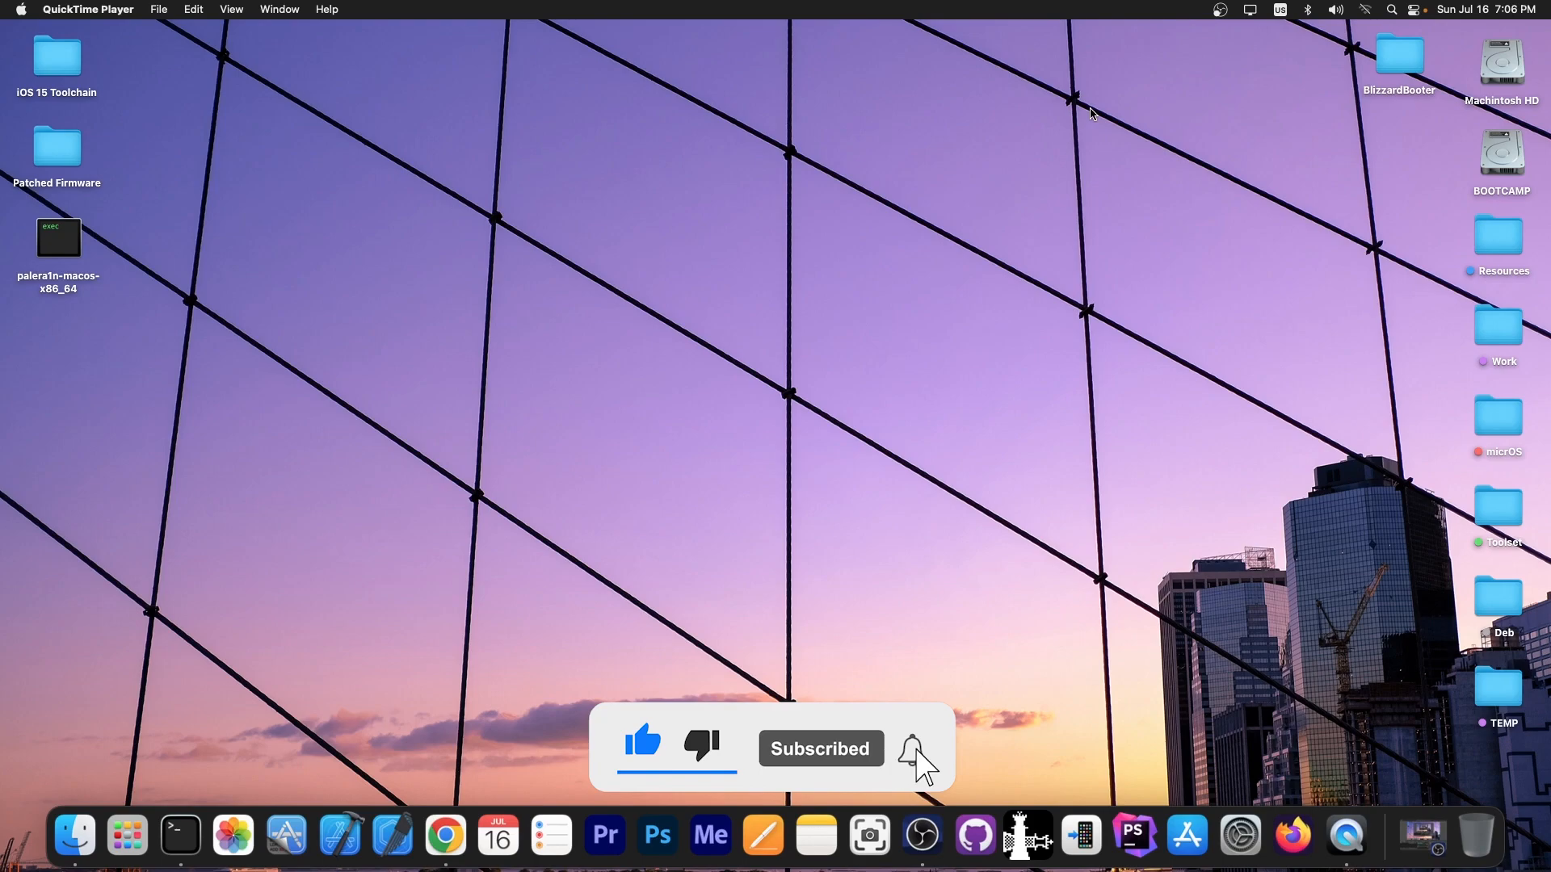